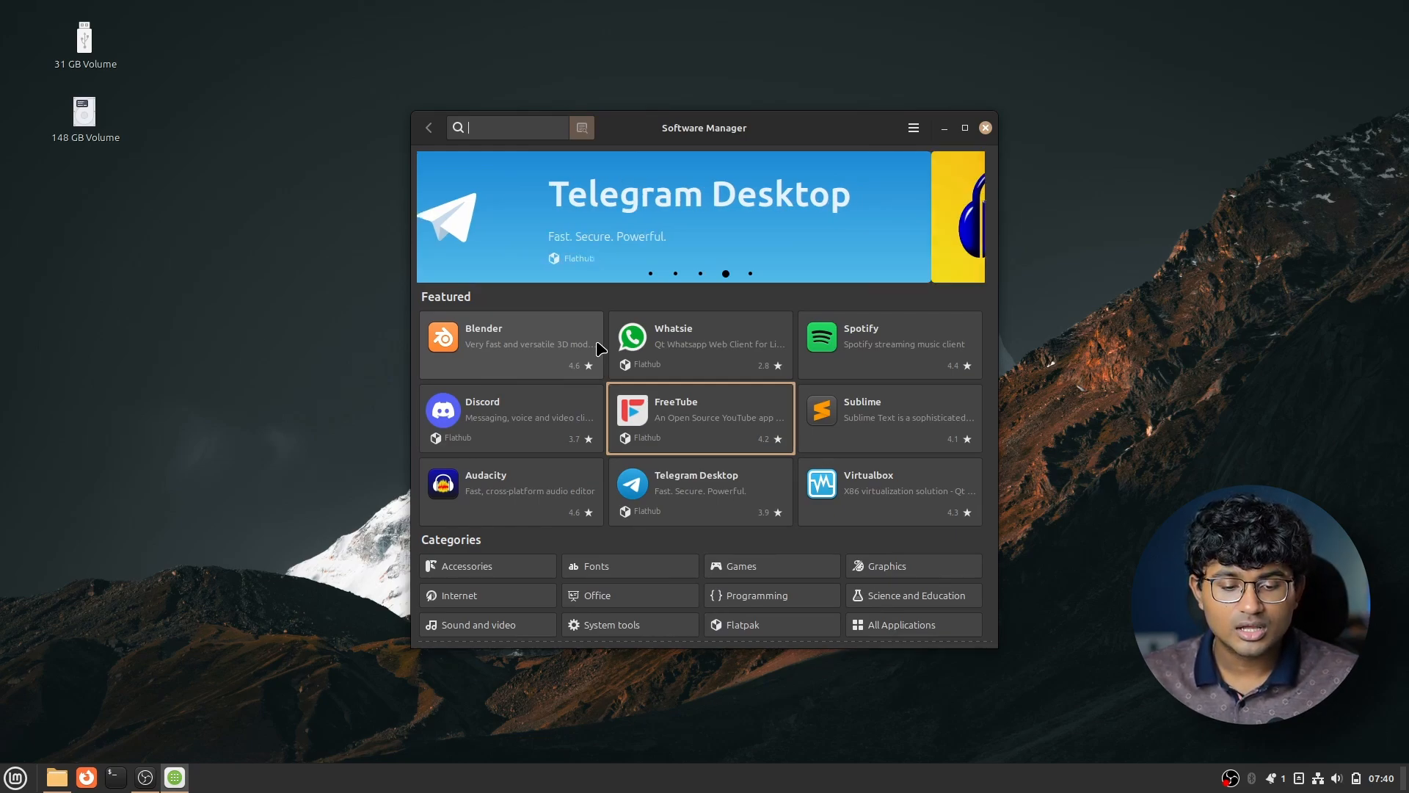
- Search the store for thunder, steam and then chrome to reach the Google Chrome Flatpak listing
{"action": "type", "text": "o"}
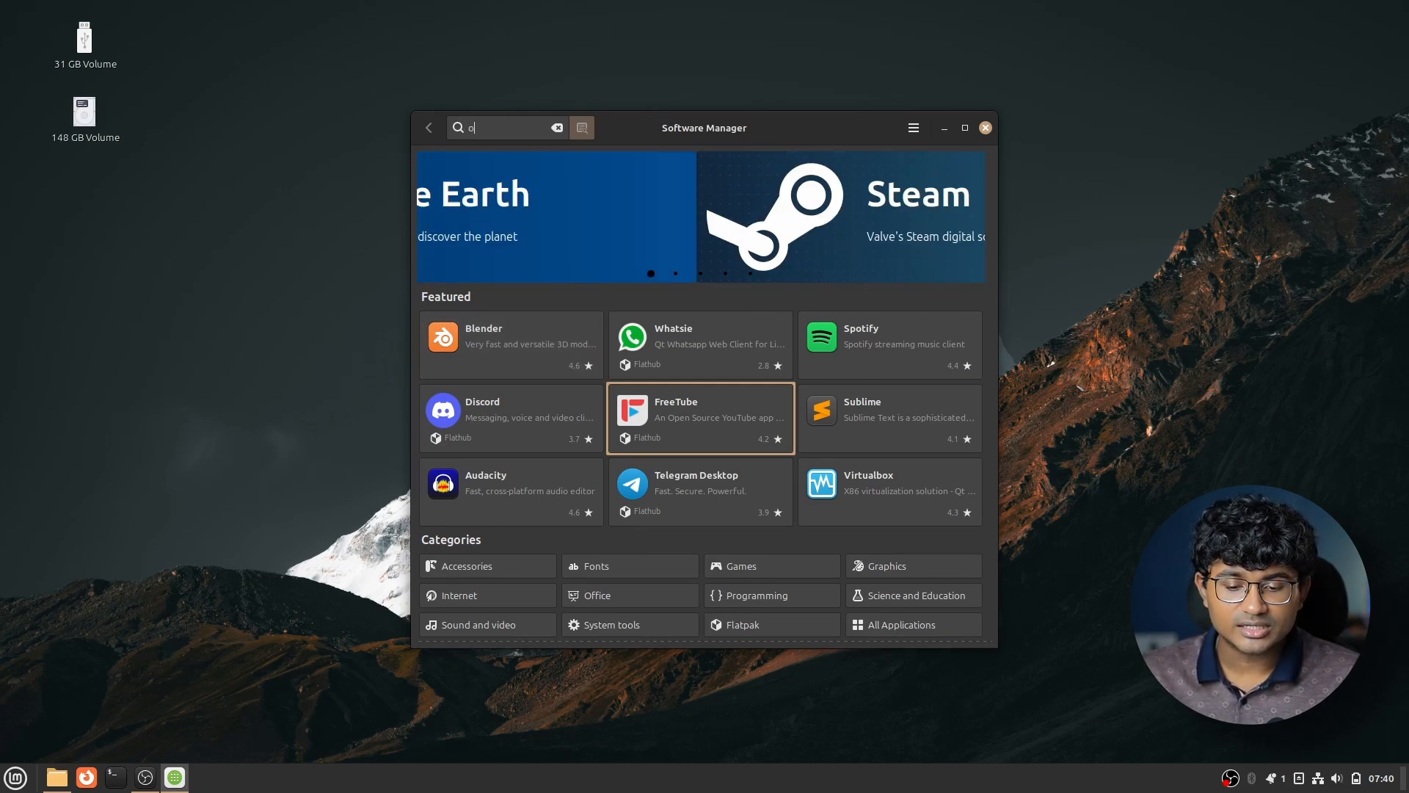
{"action": "type", "text": "bs"}
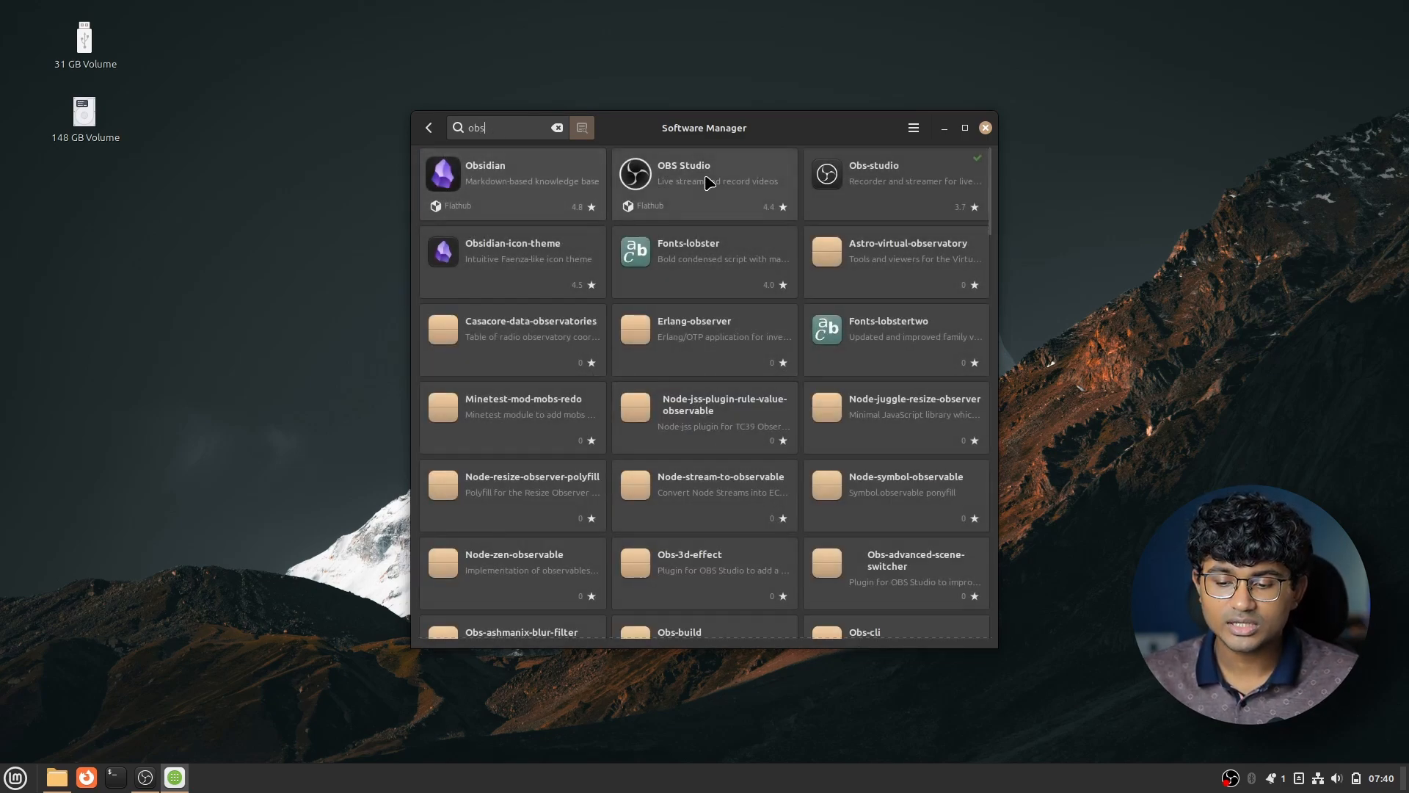
{"action": "type", "text": "thunder"}
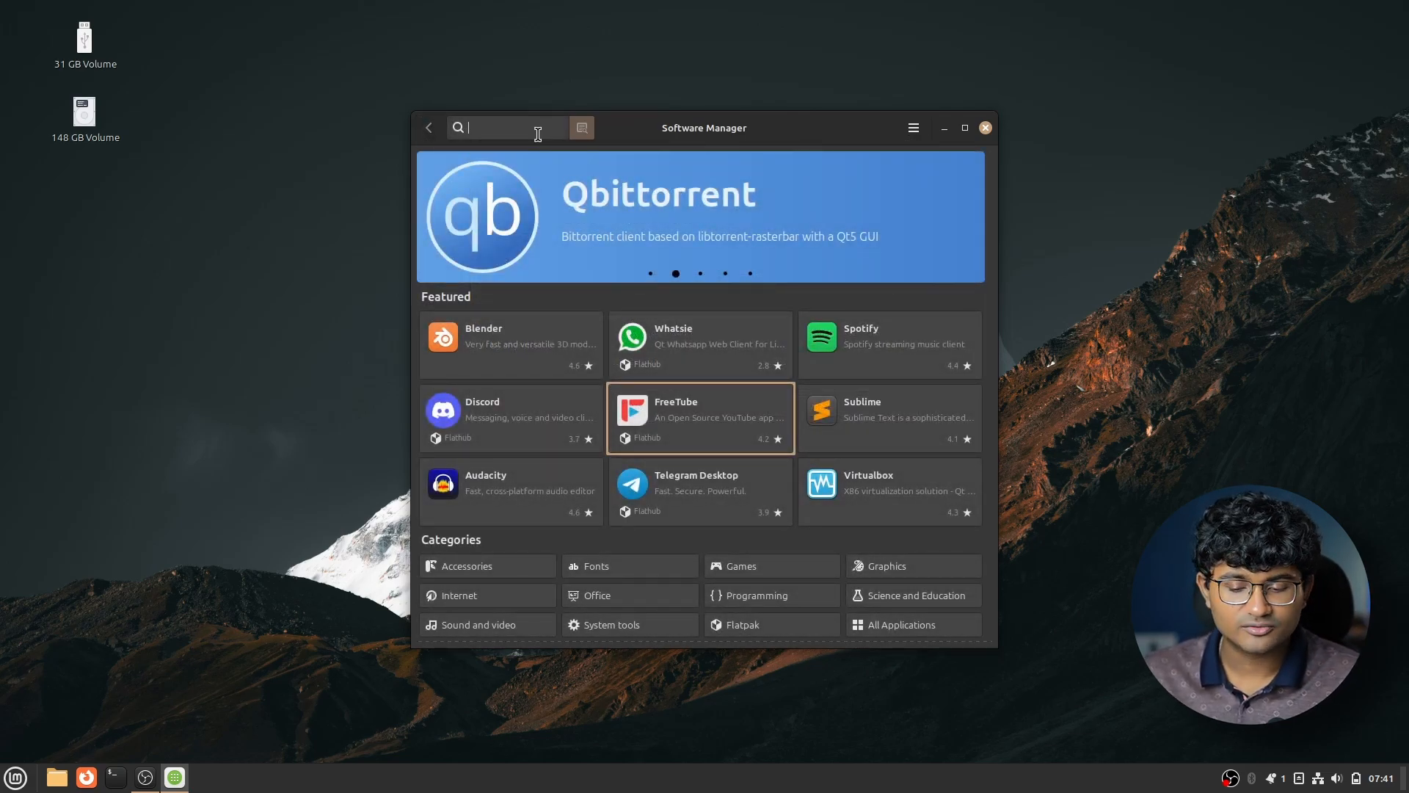
{"action": "type", "text": "steam"}
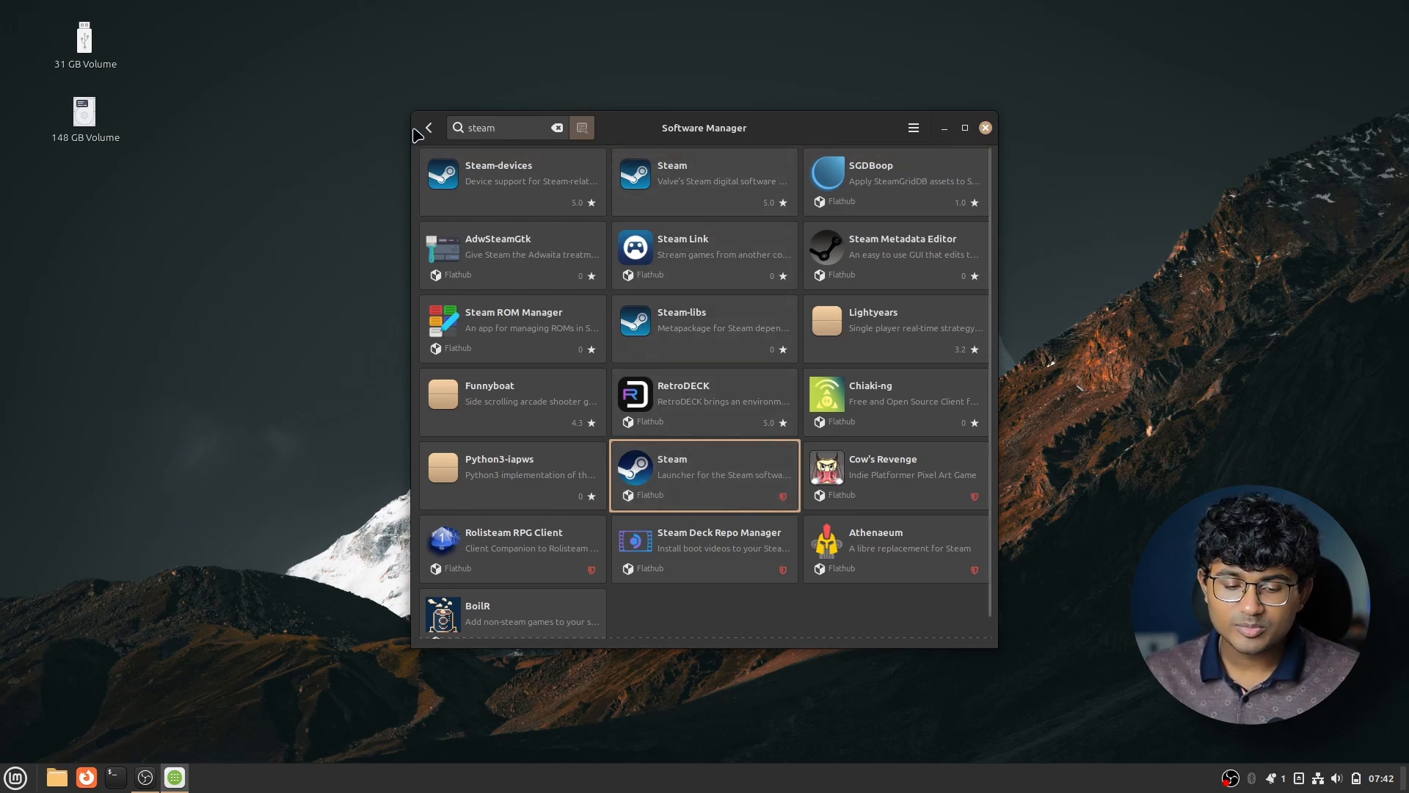
{"action": "type", "text": "chrome"}
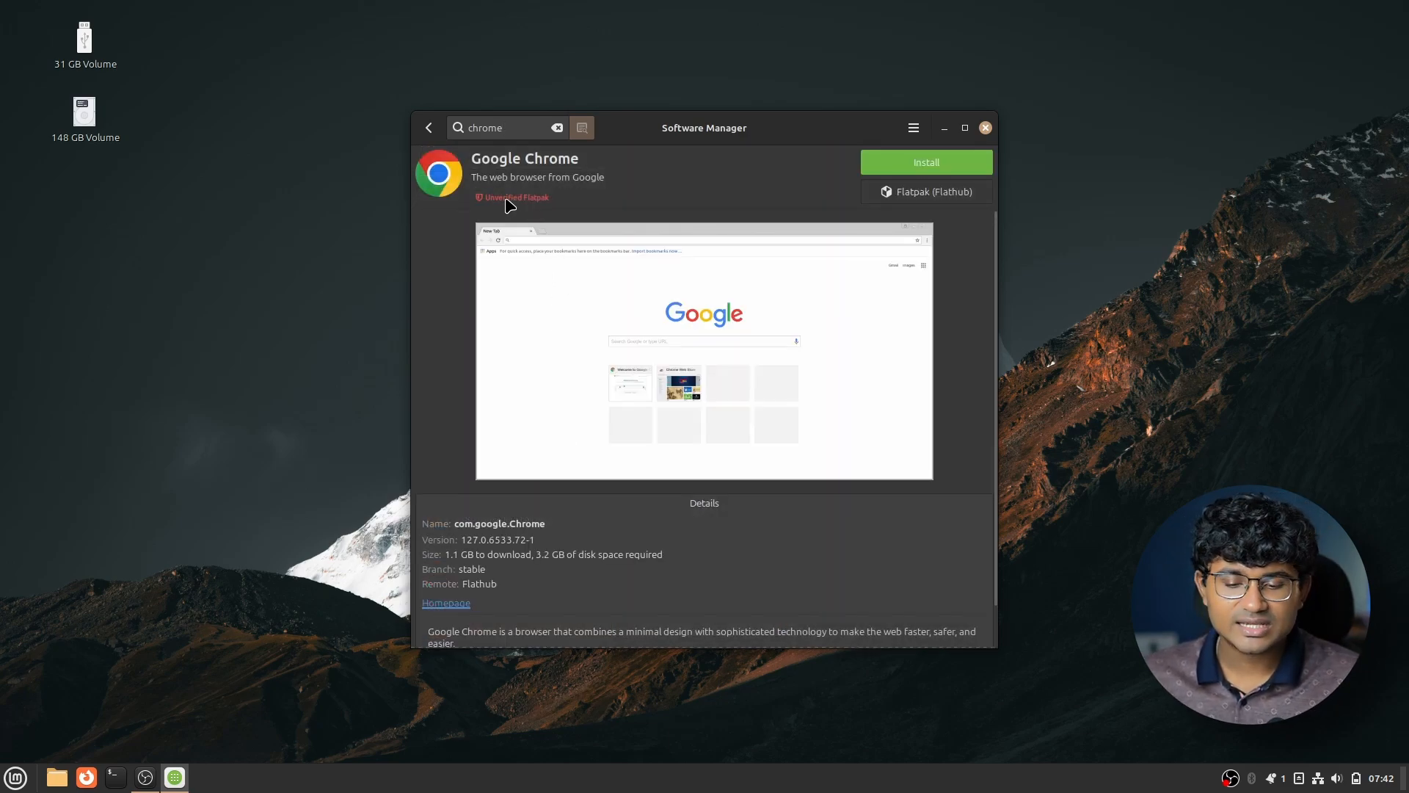
- Review the Chrome Flatpak details and search for vlc before leaving the store
{"action": "scroll", "scroll_direction": "down", "scroll_amount": 3}
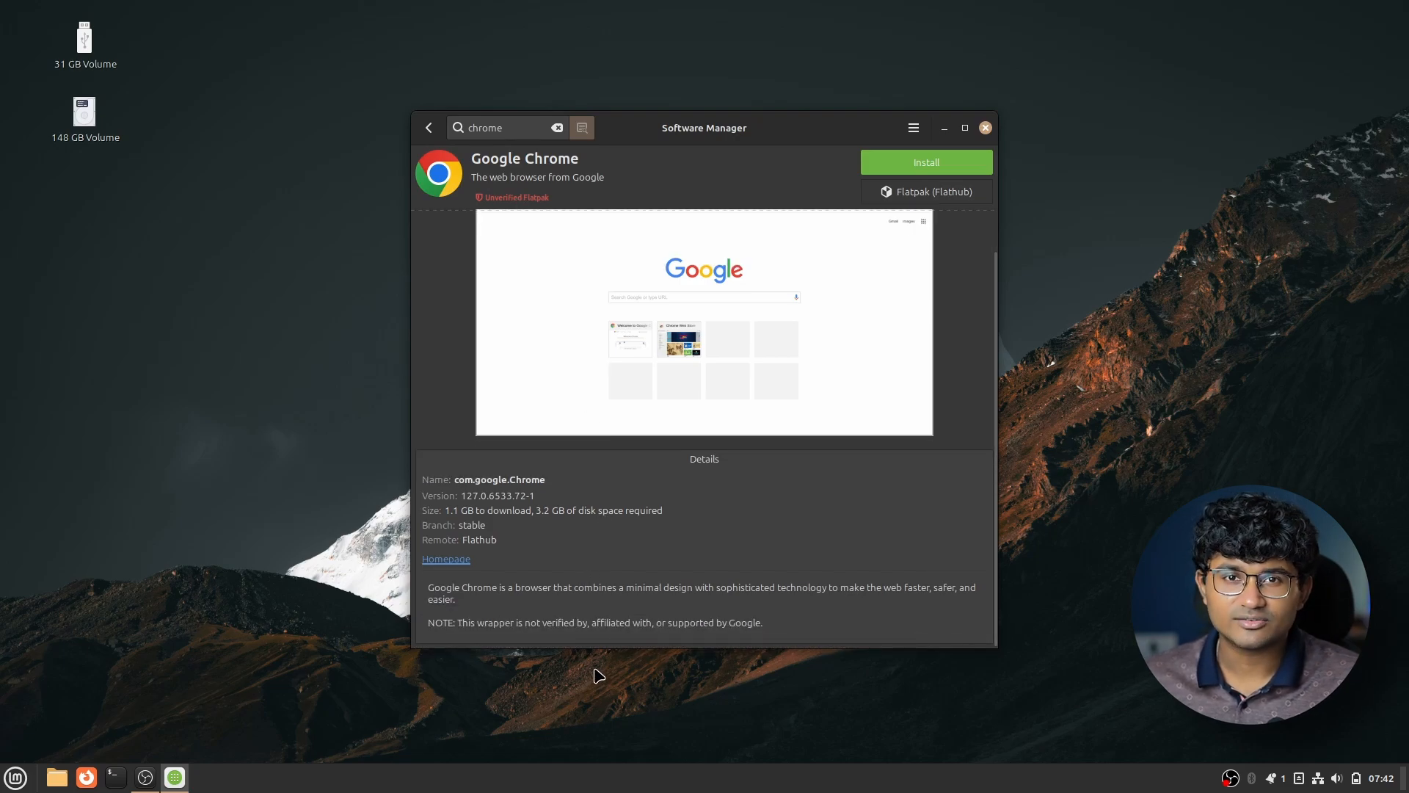
{"action": "type", "text": "vlc"}
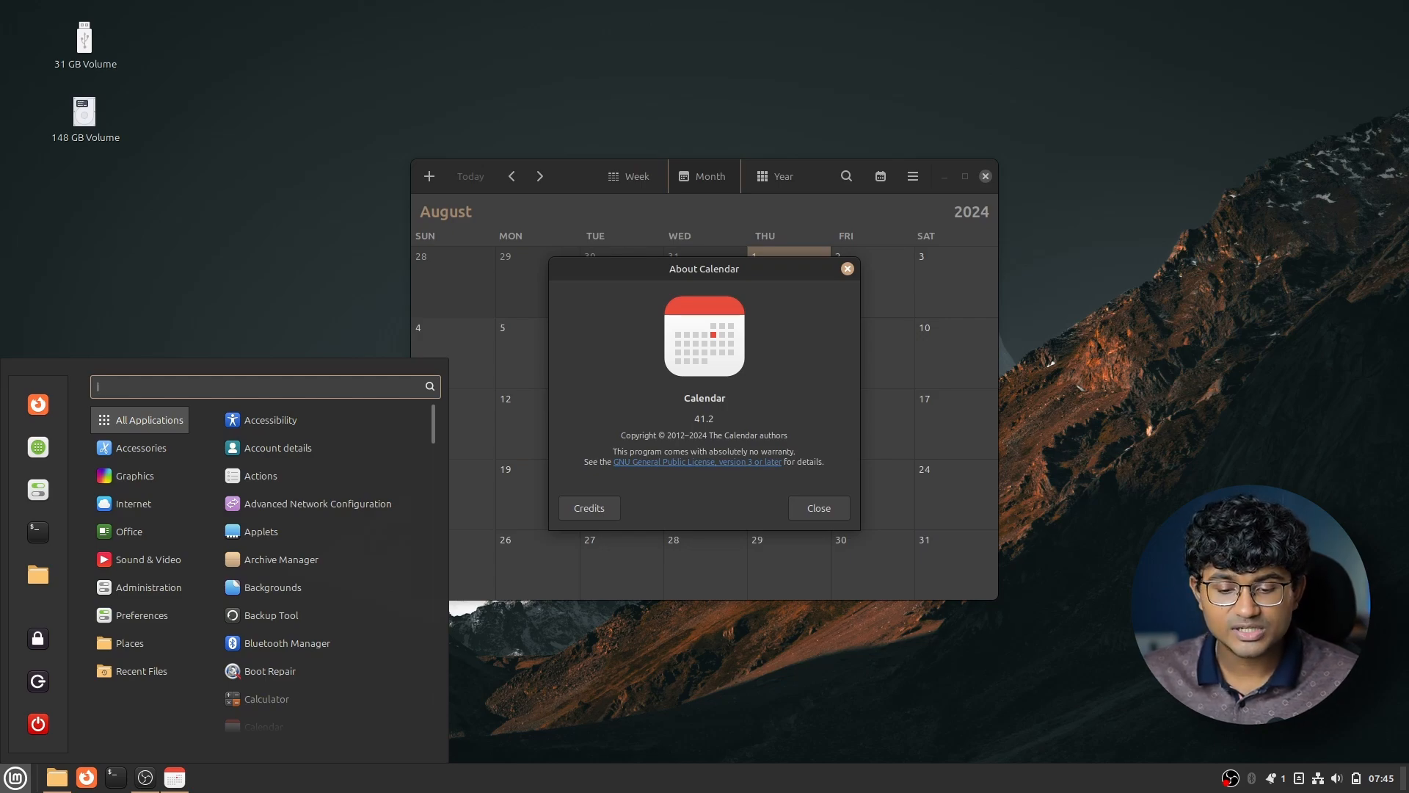
- Close the About Calendar dialog showing version 41.2
{"action": "left_click", "coordinate": [280, 557]}
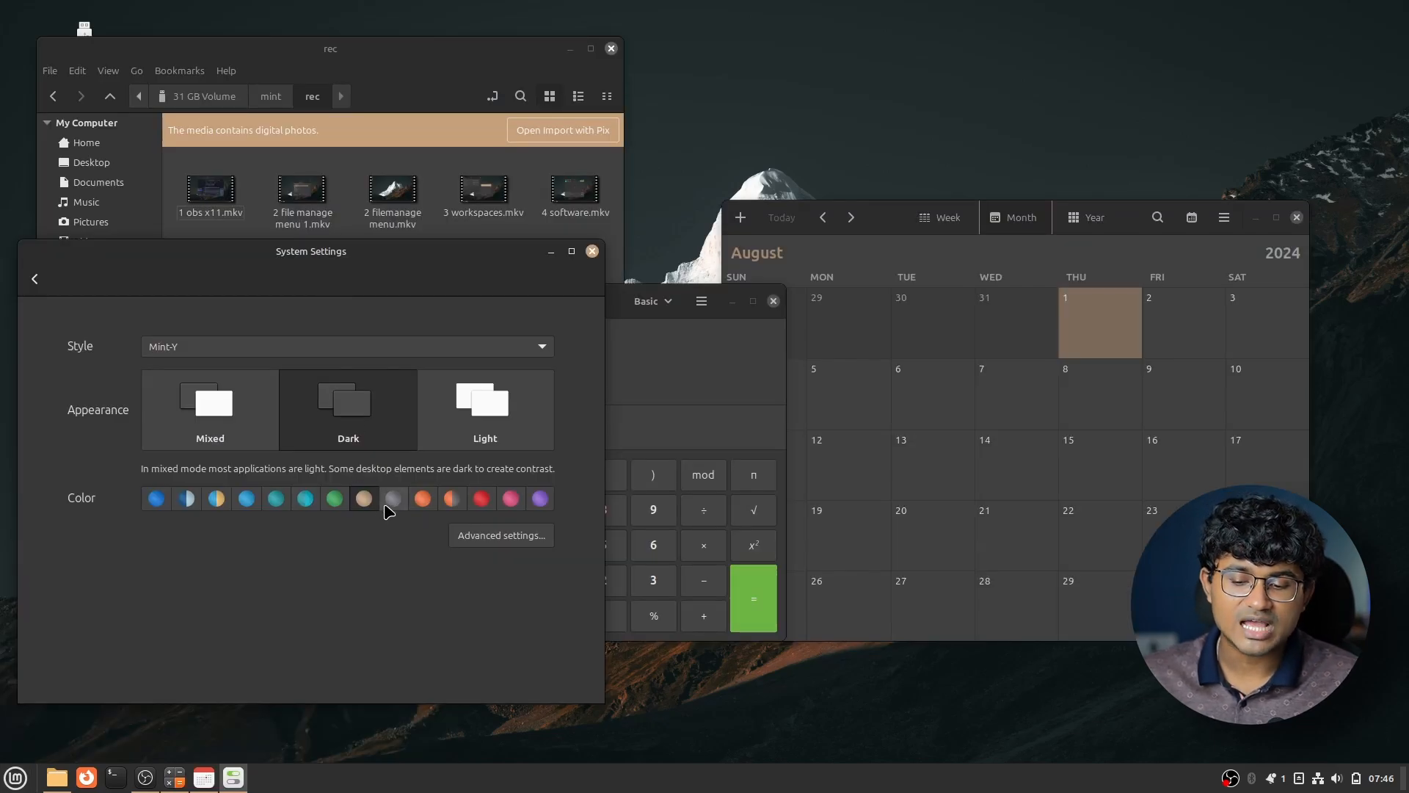
- Close System Settings, Files and Calculator, leaving only Calendar open
{"action": "left_click", "coordinate": [346, 398]}
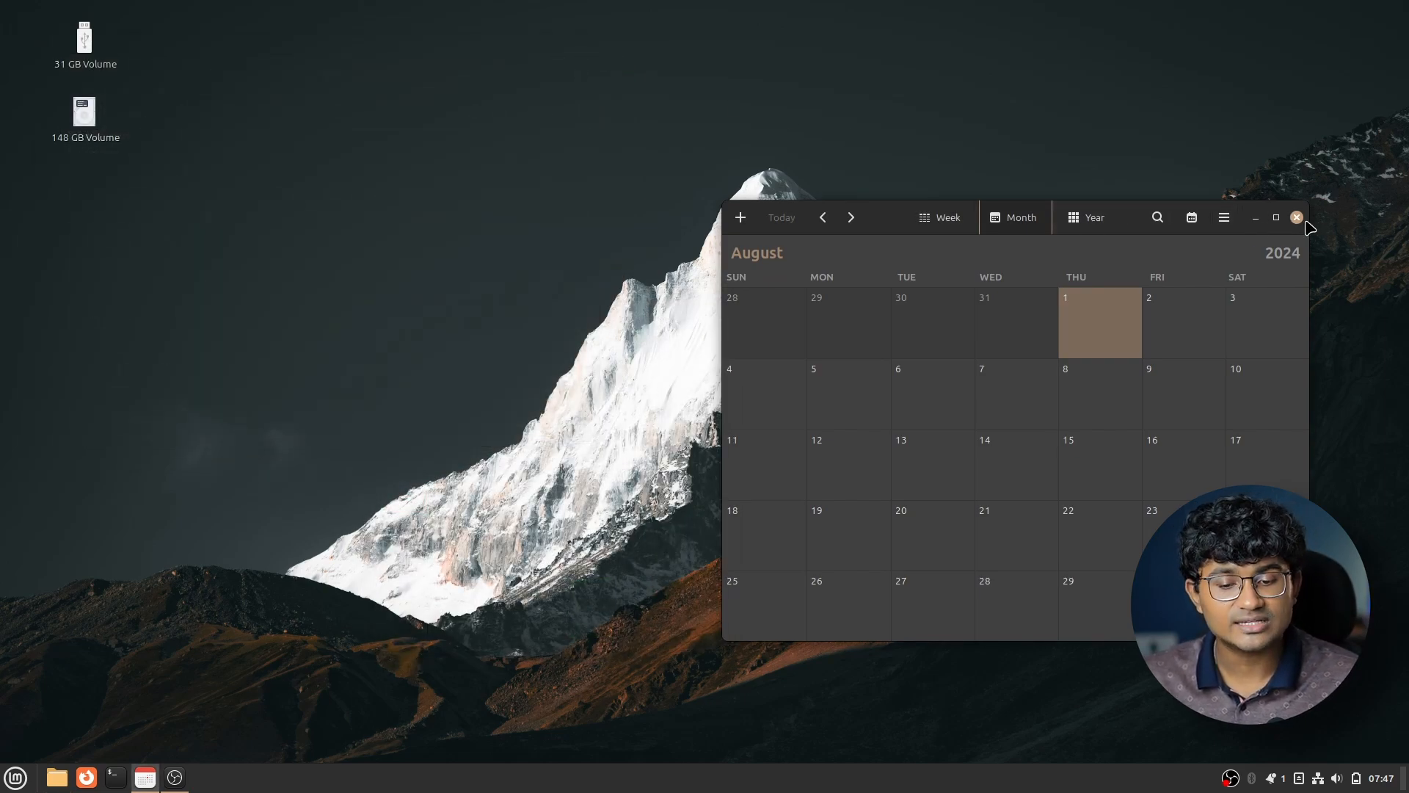
- Close the GNOME Calendar window from its title bar
{"action": "left_click", "coordinate": [1296, 217]}
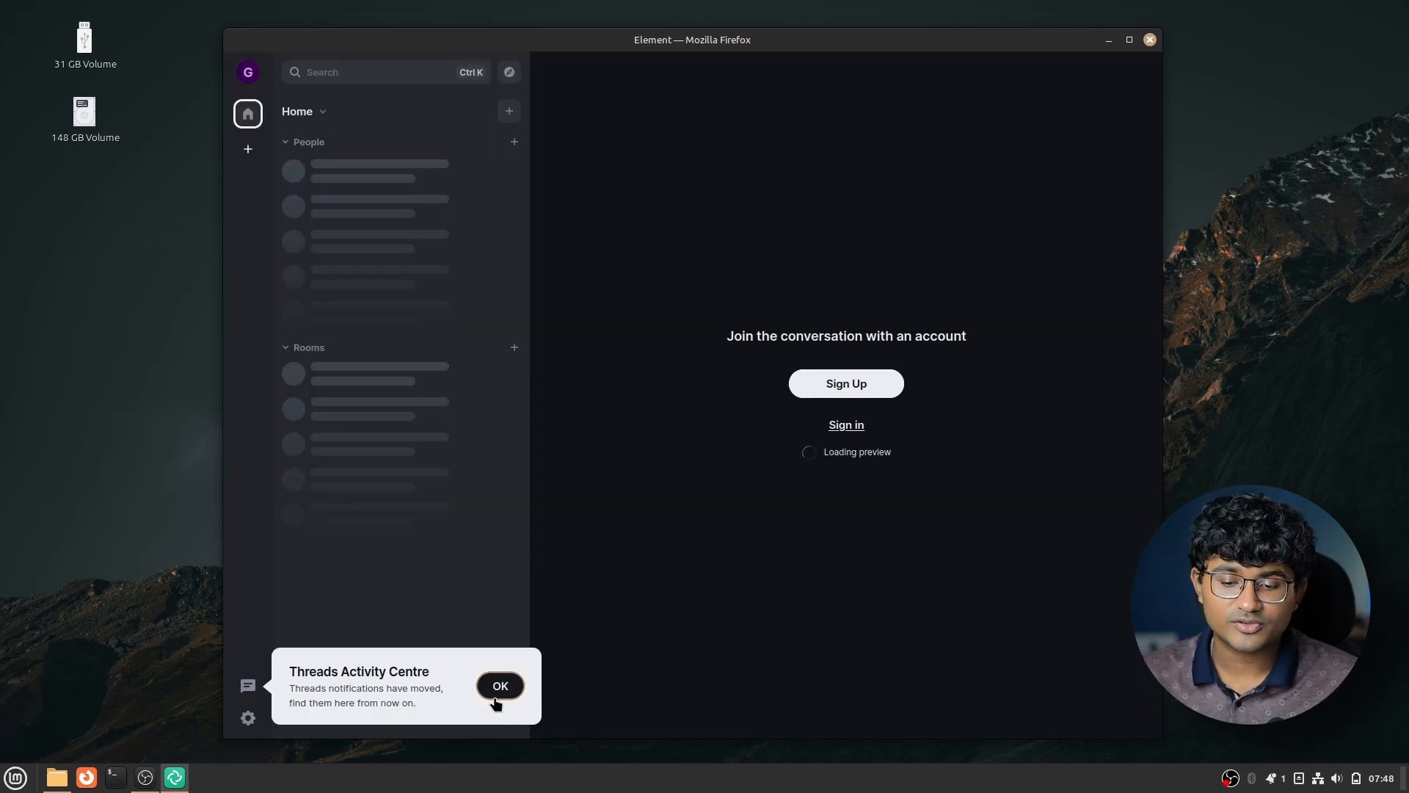
- Accept the Threads Activity Centre notice with OK in Element
{"action": "left_click", "coordinate": [499, 685]}
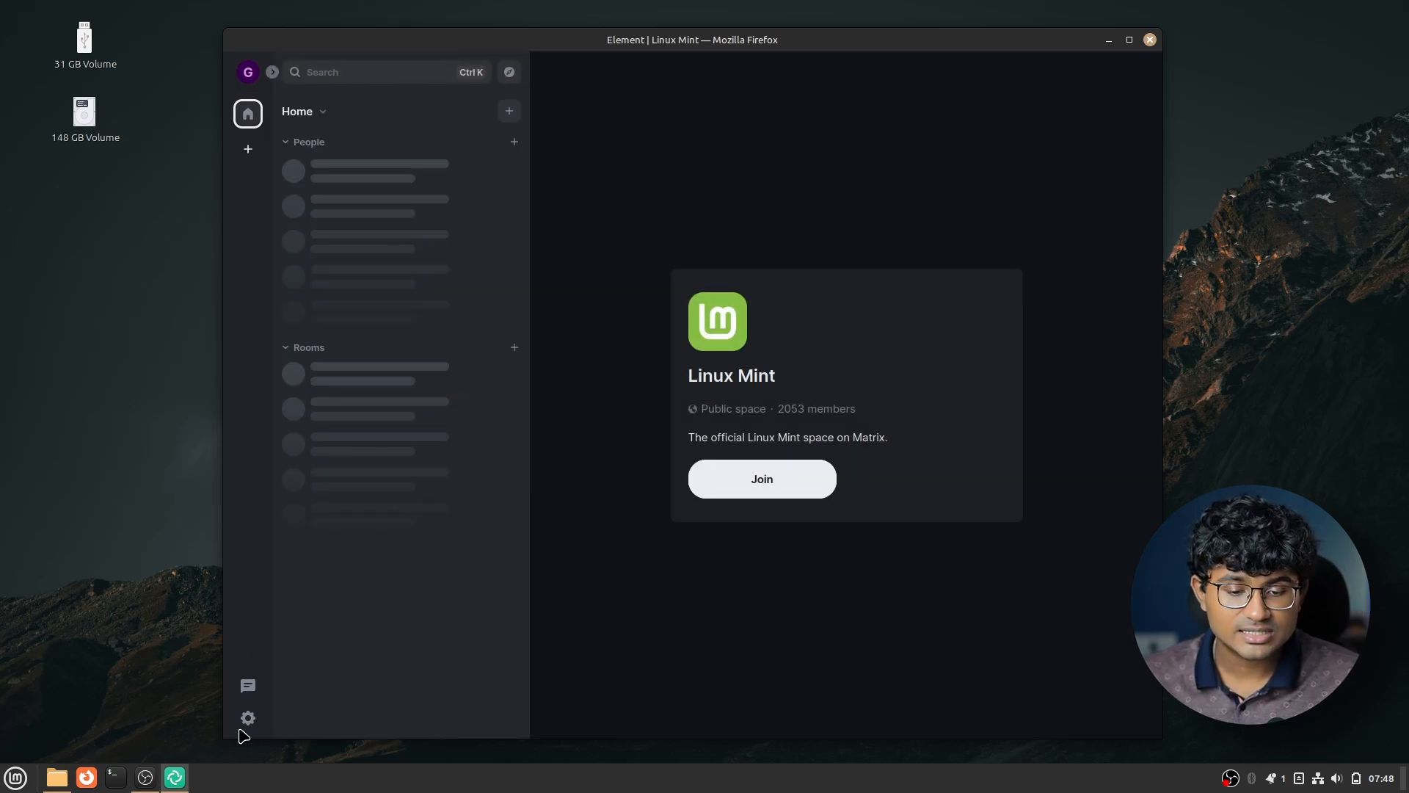